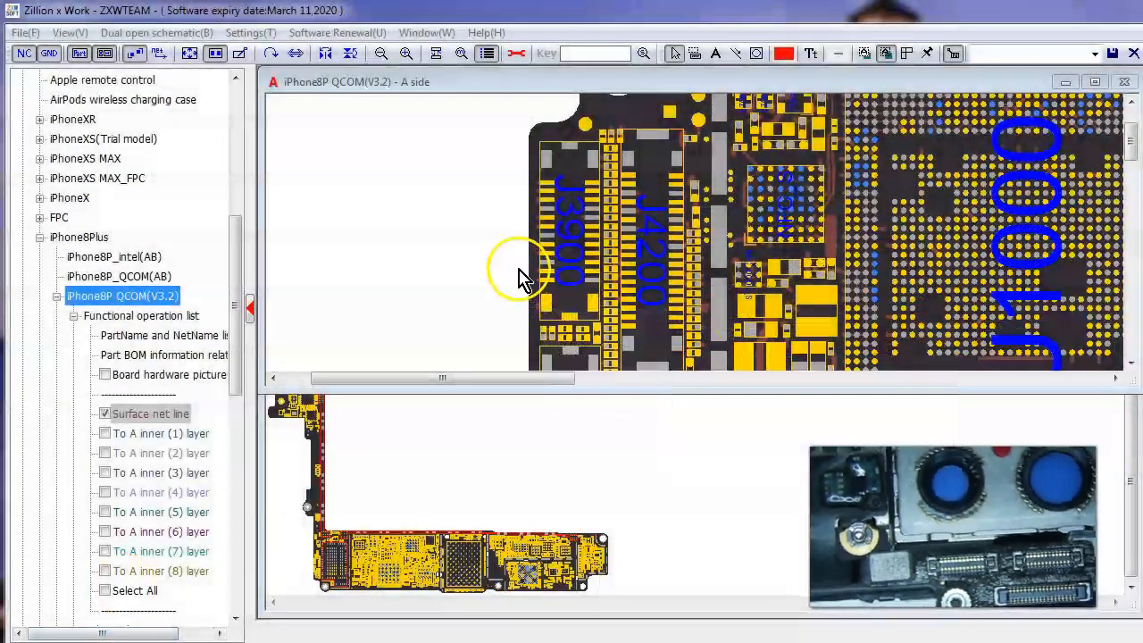
pyautogui.moveTo(478, 288)
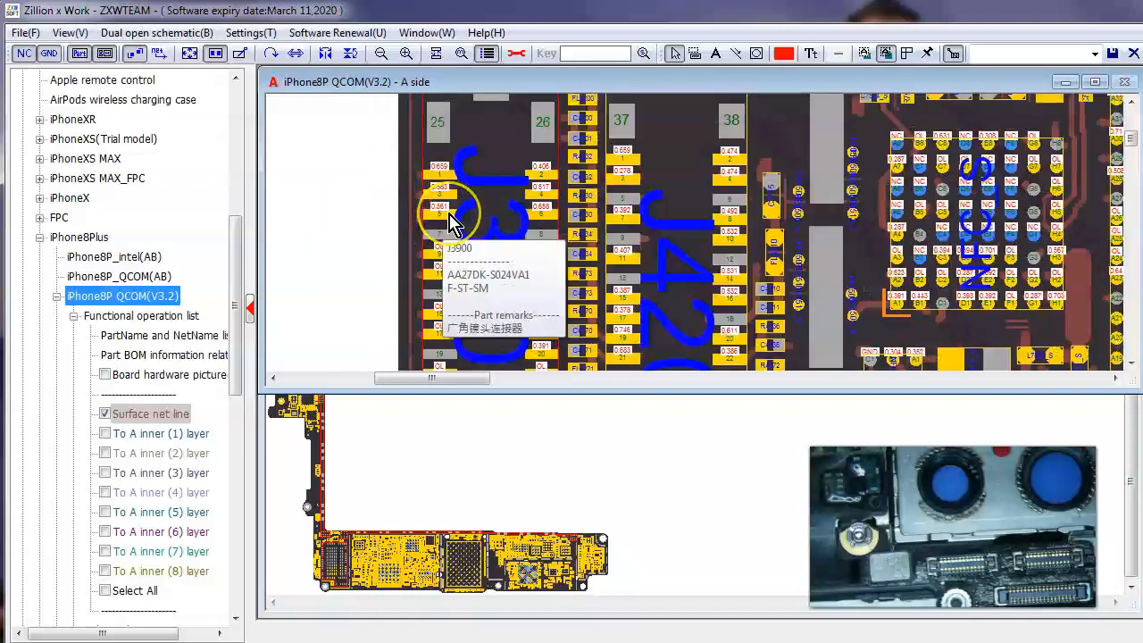
# Highlight the J3900 camera connector pin's net to trace it to FL3901 and C7608_W
pyautogui.click(438, 214)
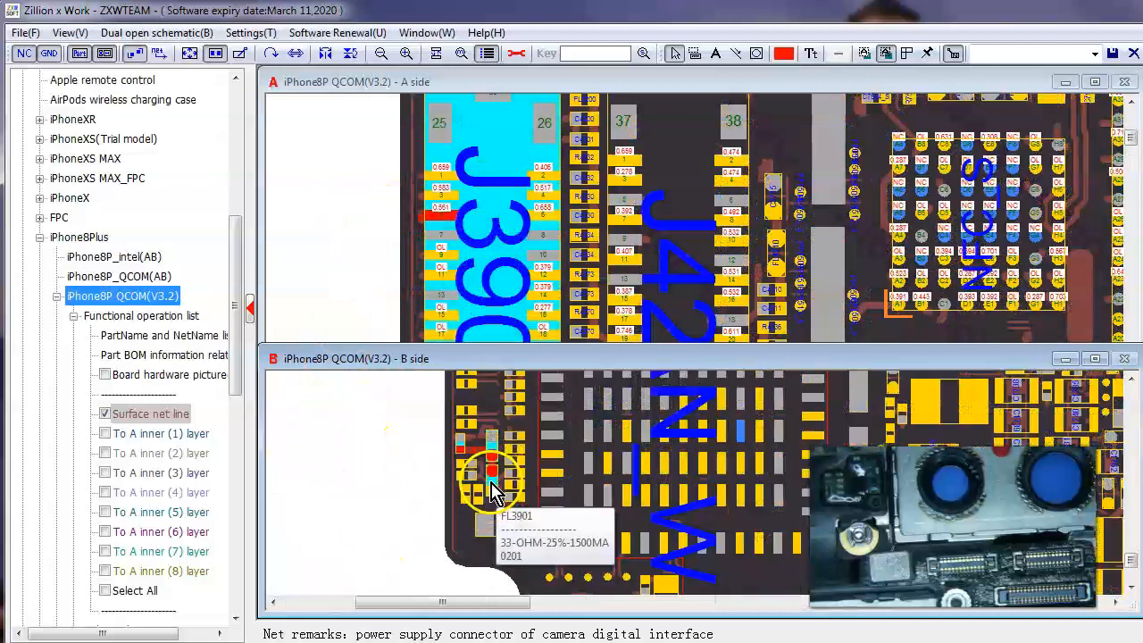
pyautogui.moveTo(490, 523)
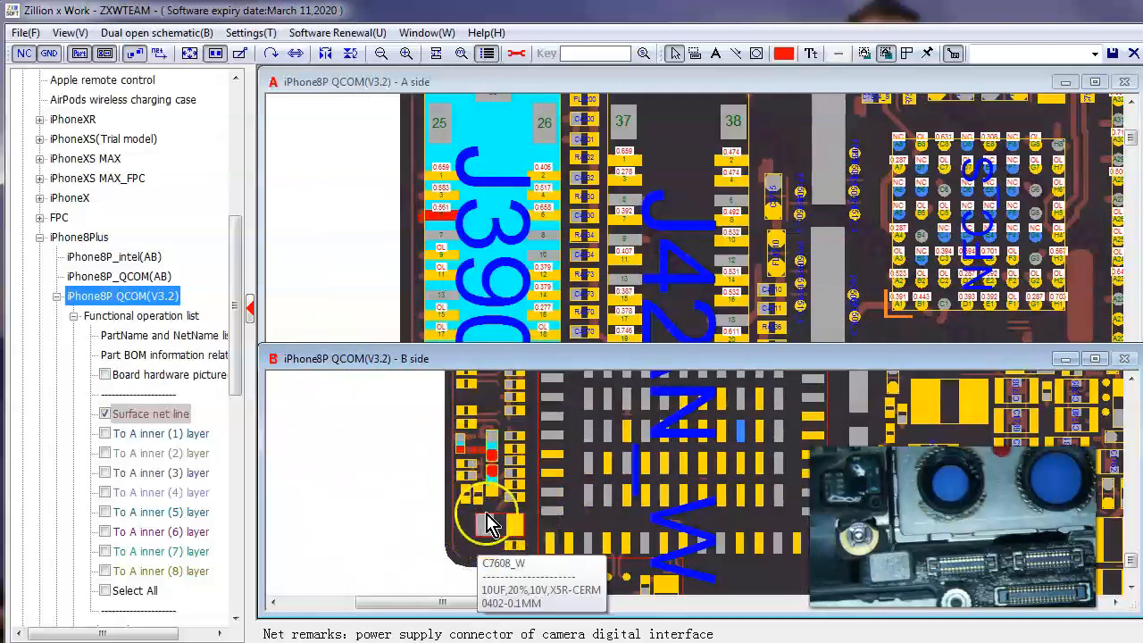